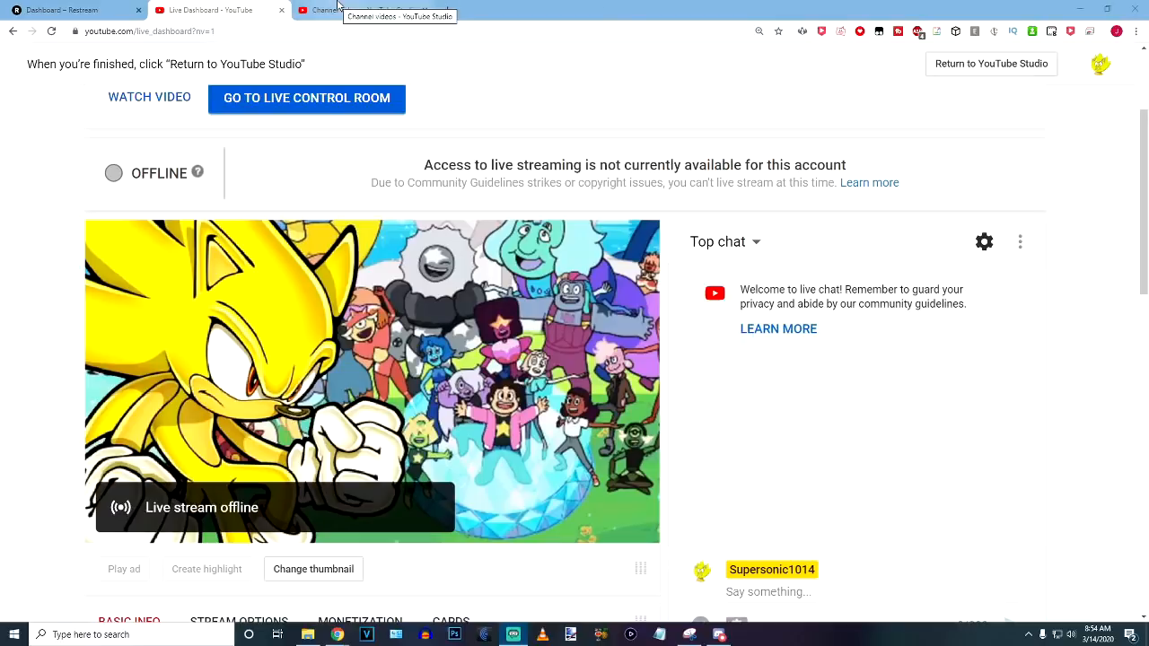
click(359, 10)
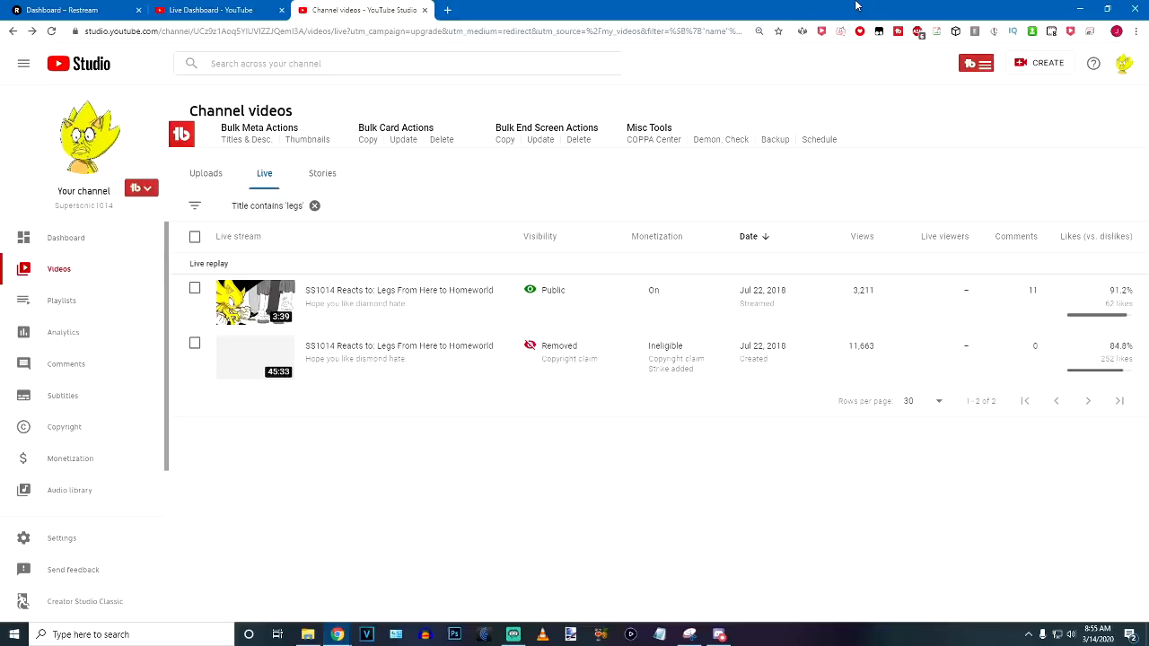
click(206, 9)
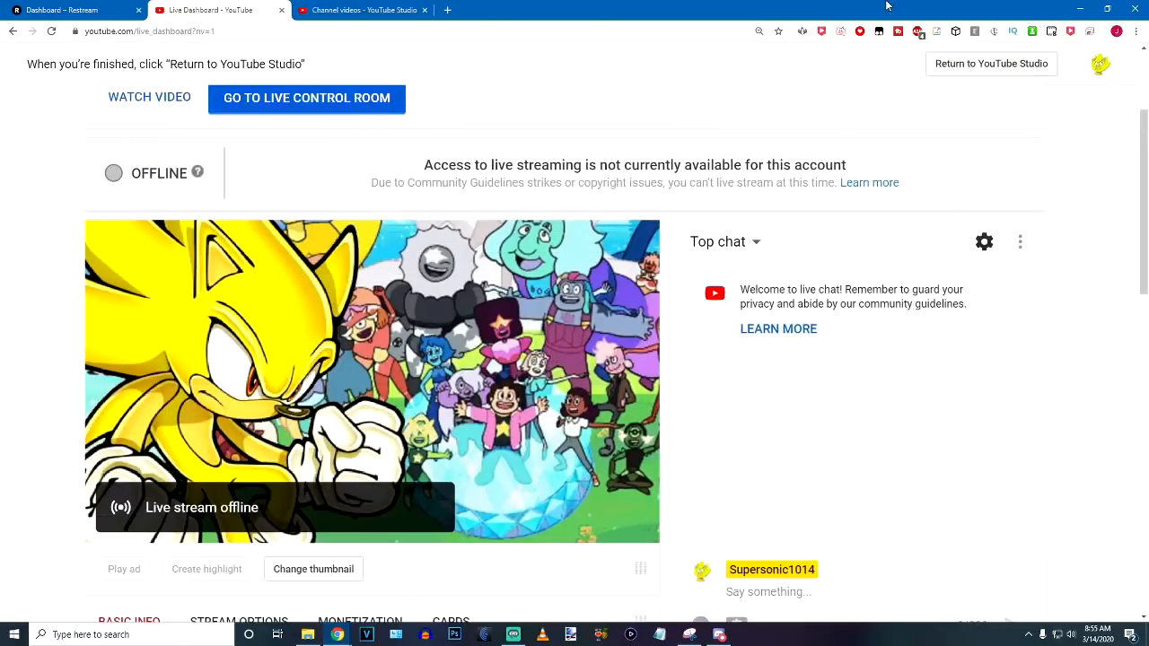